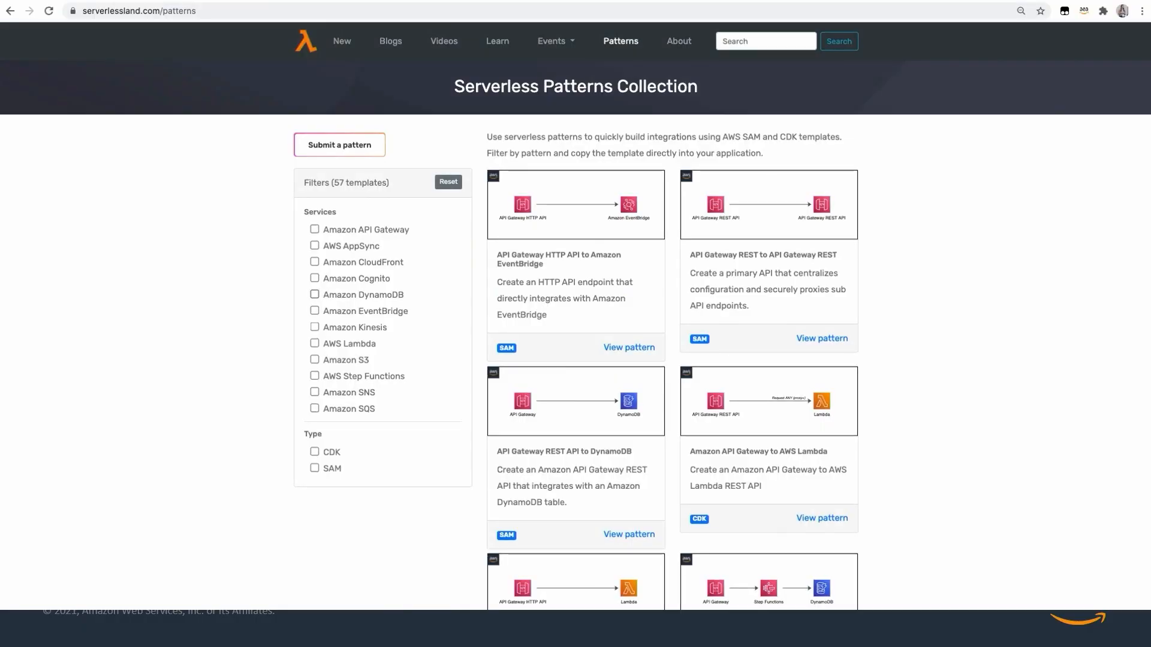
- Filter patterns to Amazon DynamoDB and copy the DynamoDB to Lambda git clone commands
left_click(315, 295)
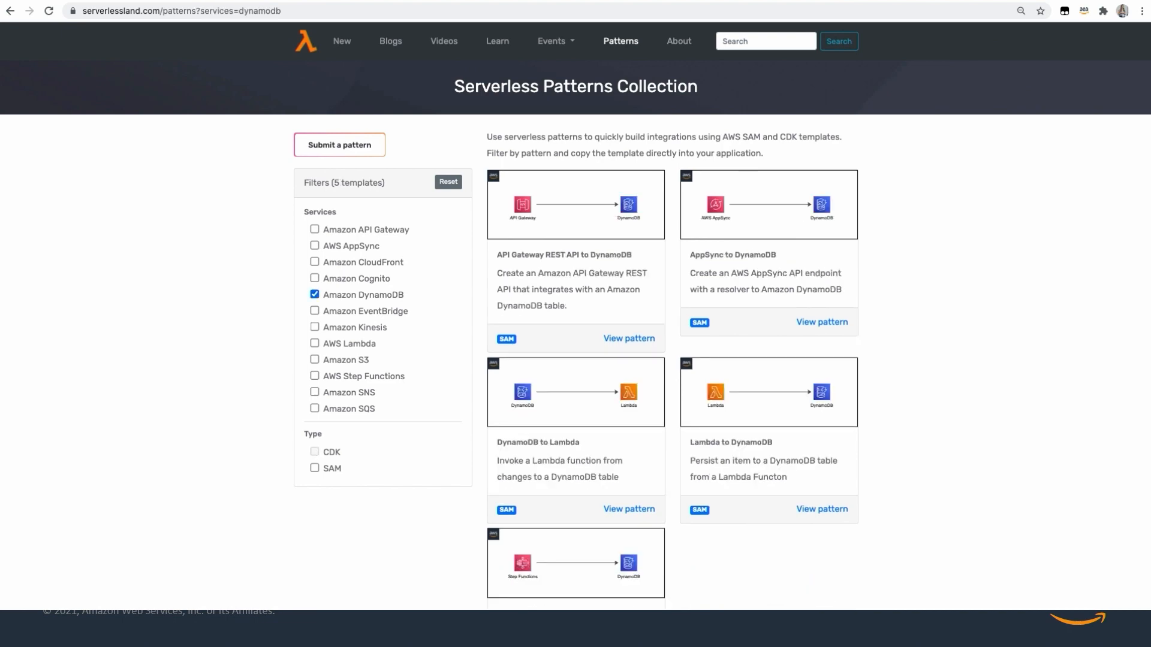
scroll("down", 3)
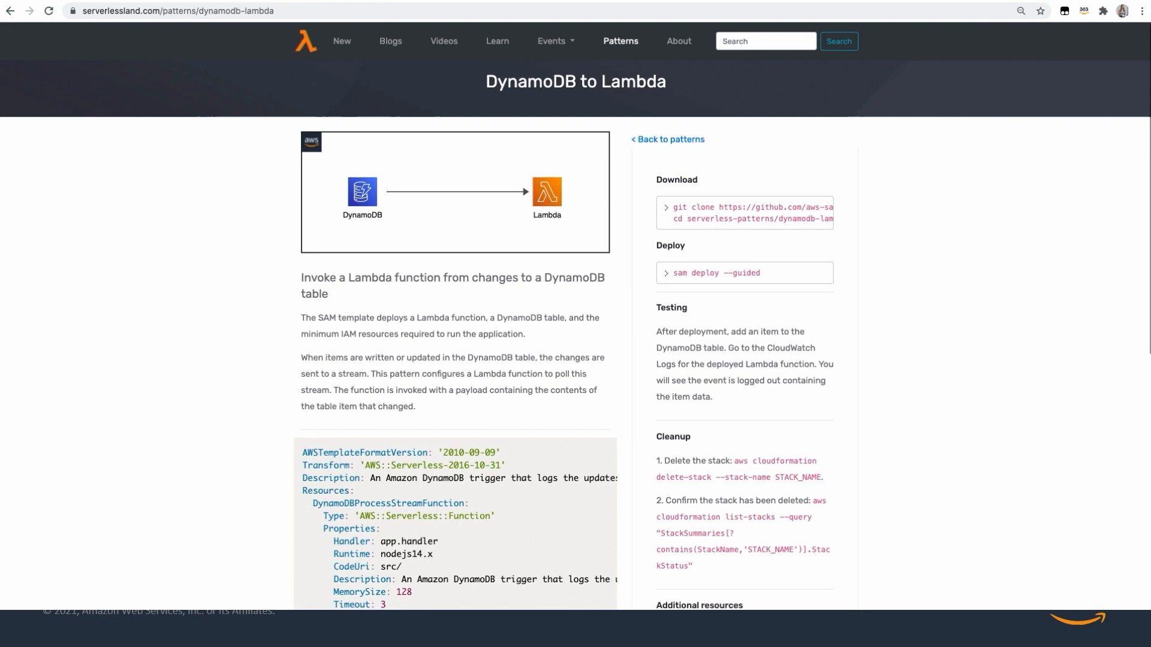
scroll("down", 3)
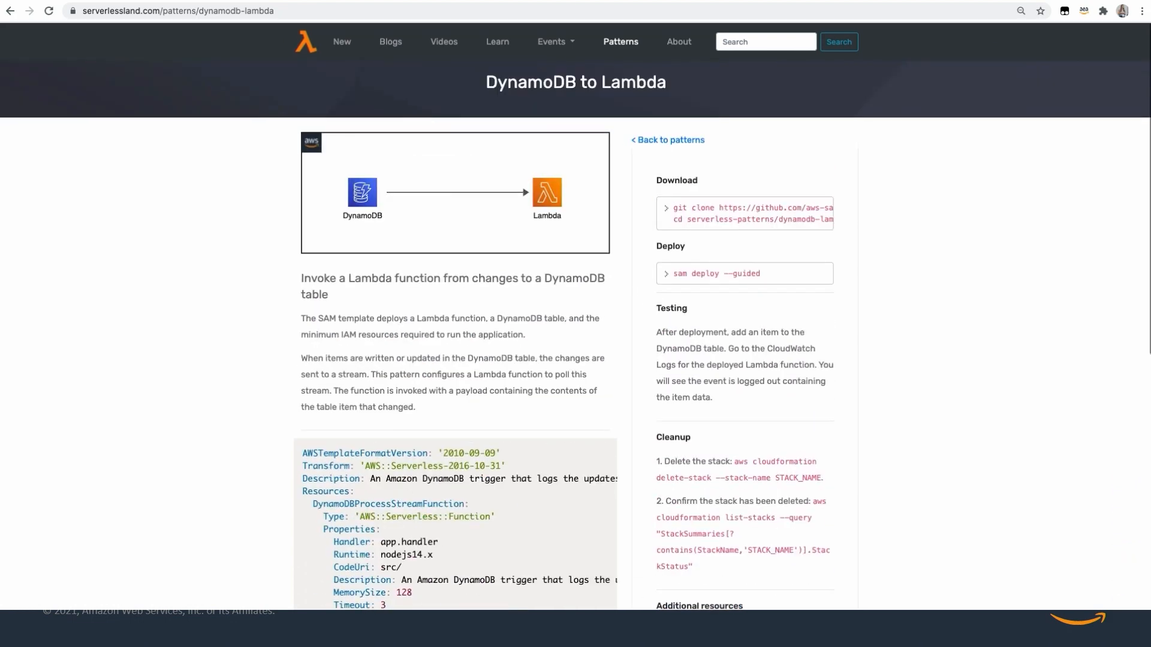
left_click(744, 213)
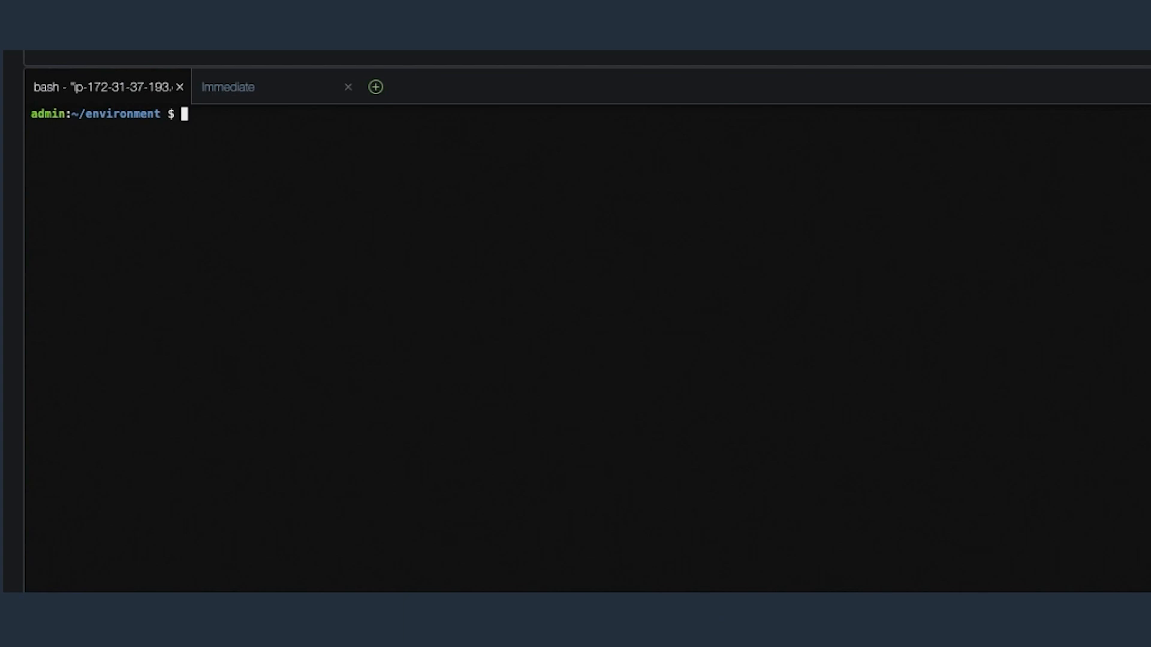
- Change into serverless-patterns/dynamodb-lambda and run sam deploy --guided
type("cd serverless-patterns/dynamodb-lambda")
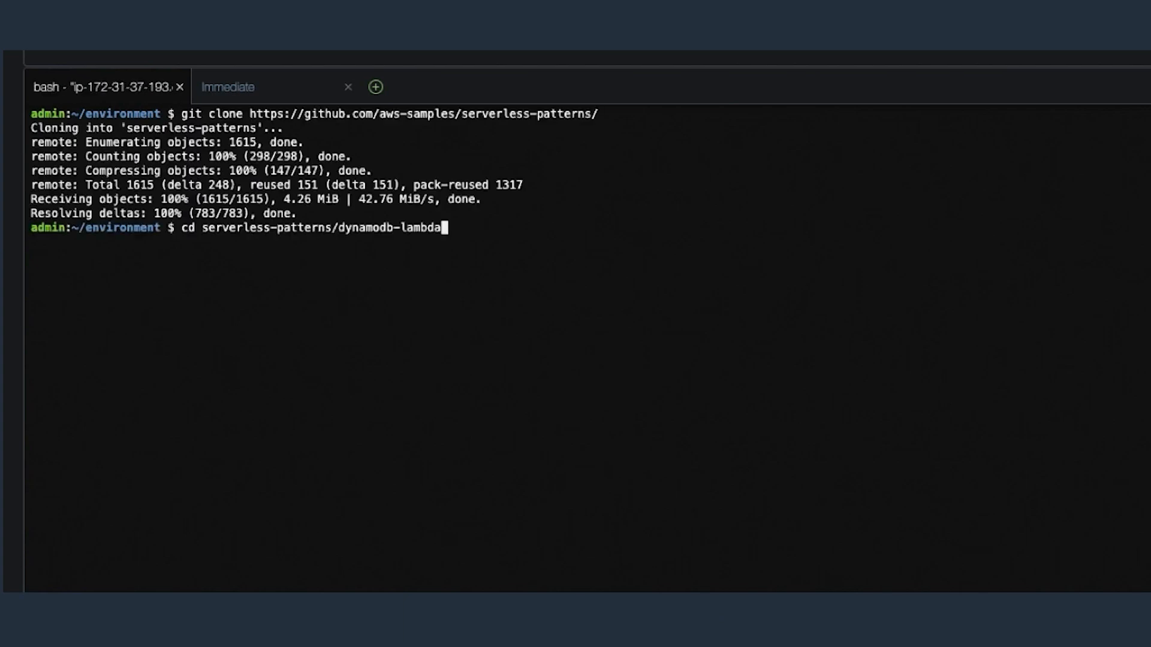
key("Enter")
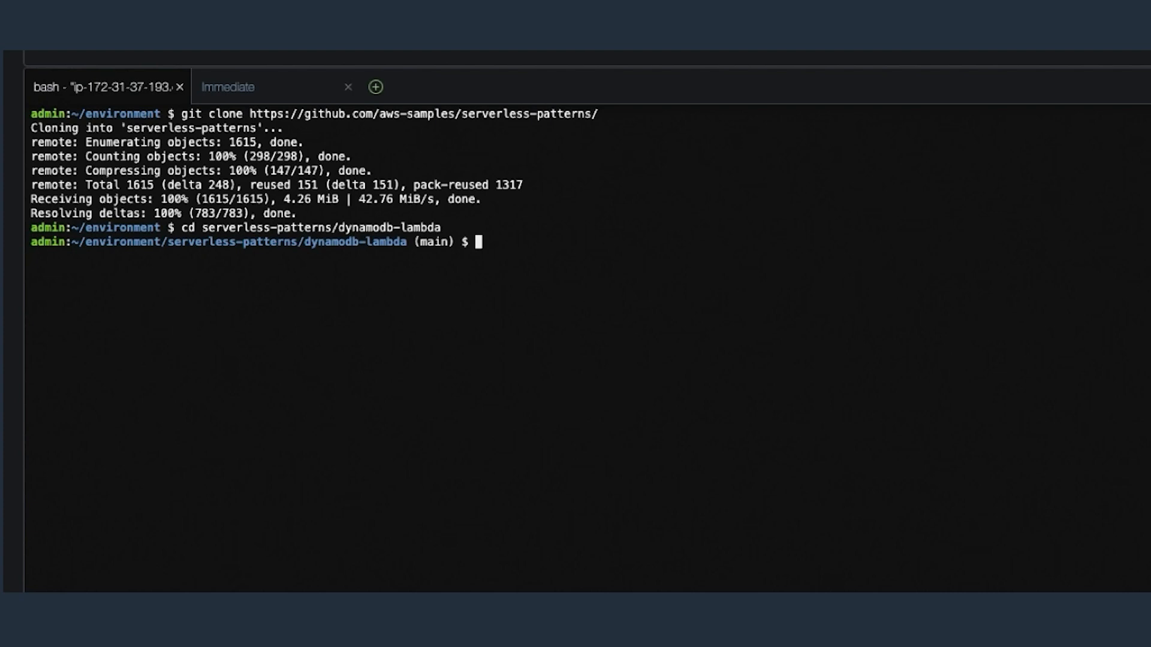
type("sam deploy")
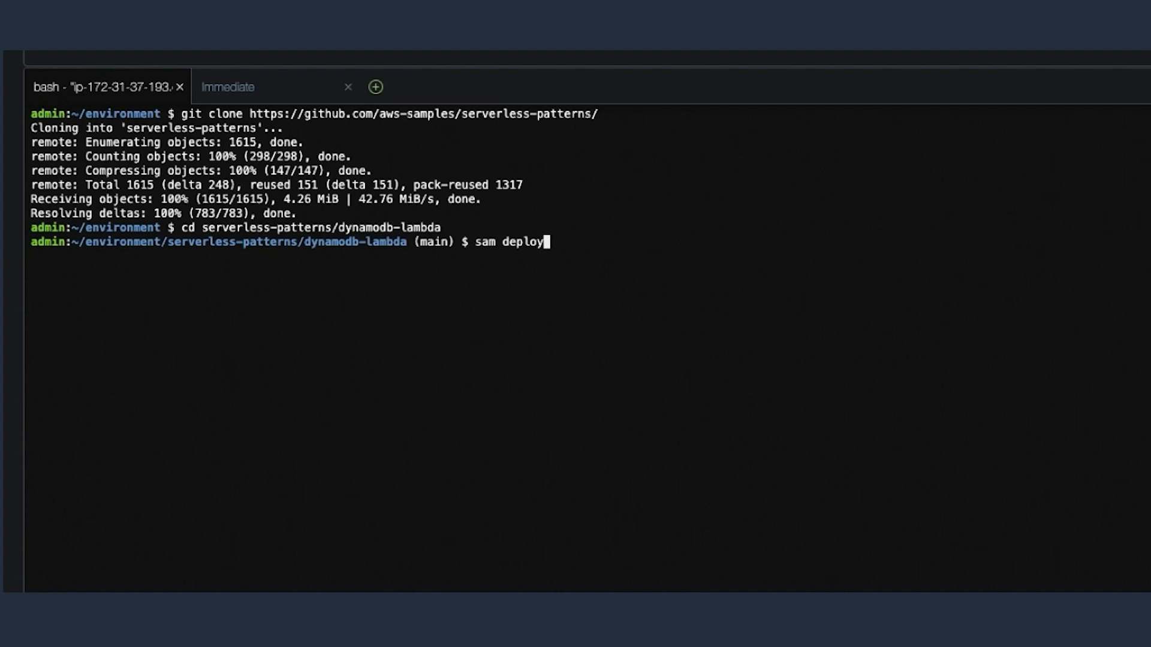
type("--guided")
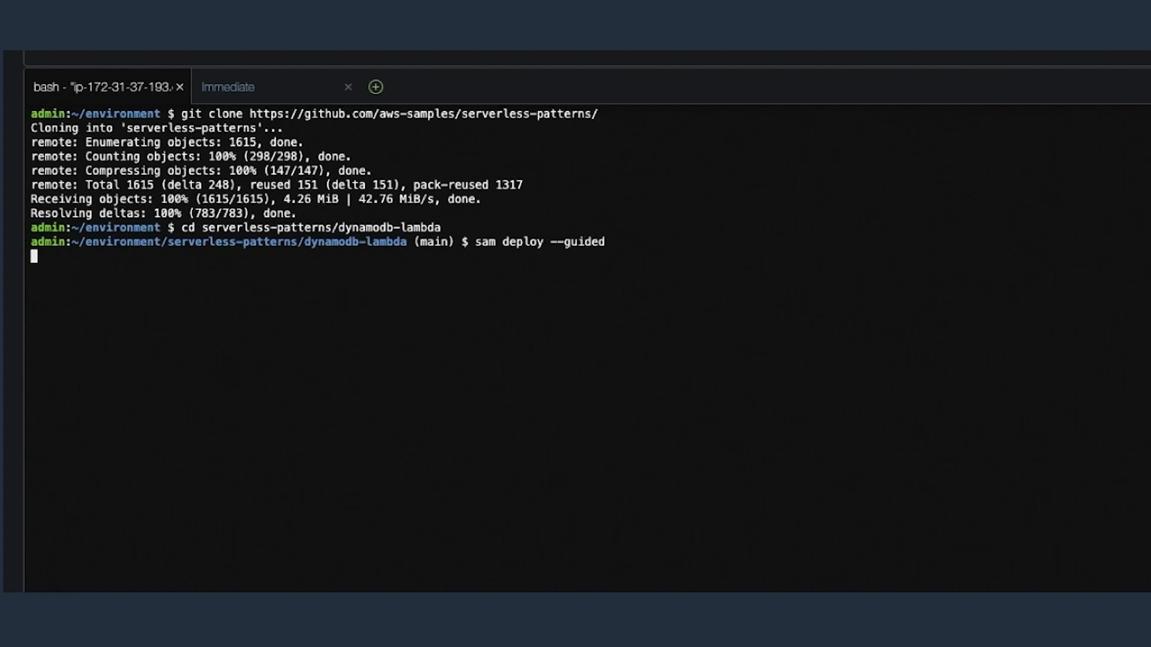
key("Enter")
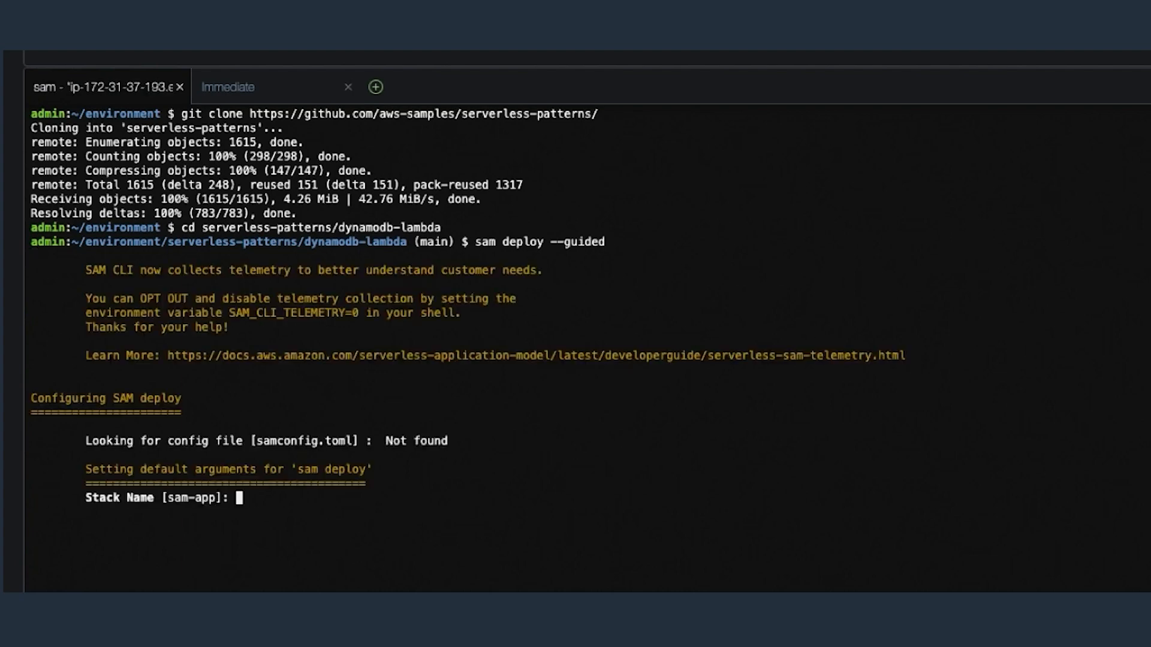
- Accept defaults for stack sam-app, region us-east-1 and IAM role creation, letting deployment finish
key("Enter")
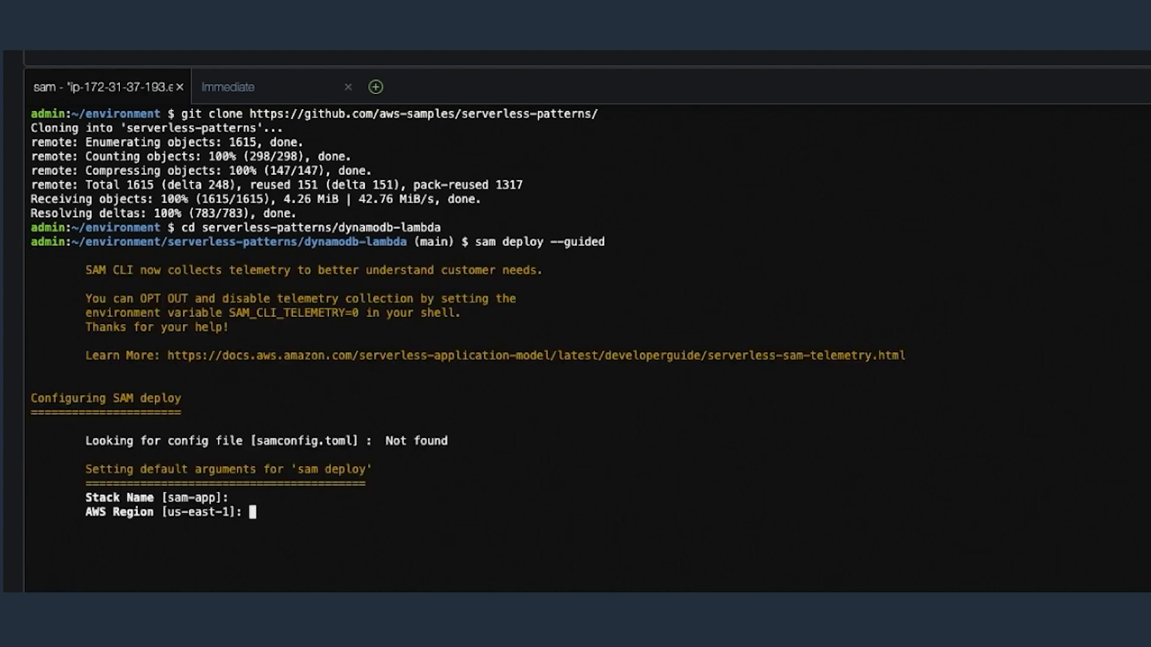
key("Enter")
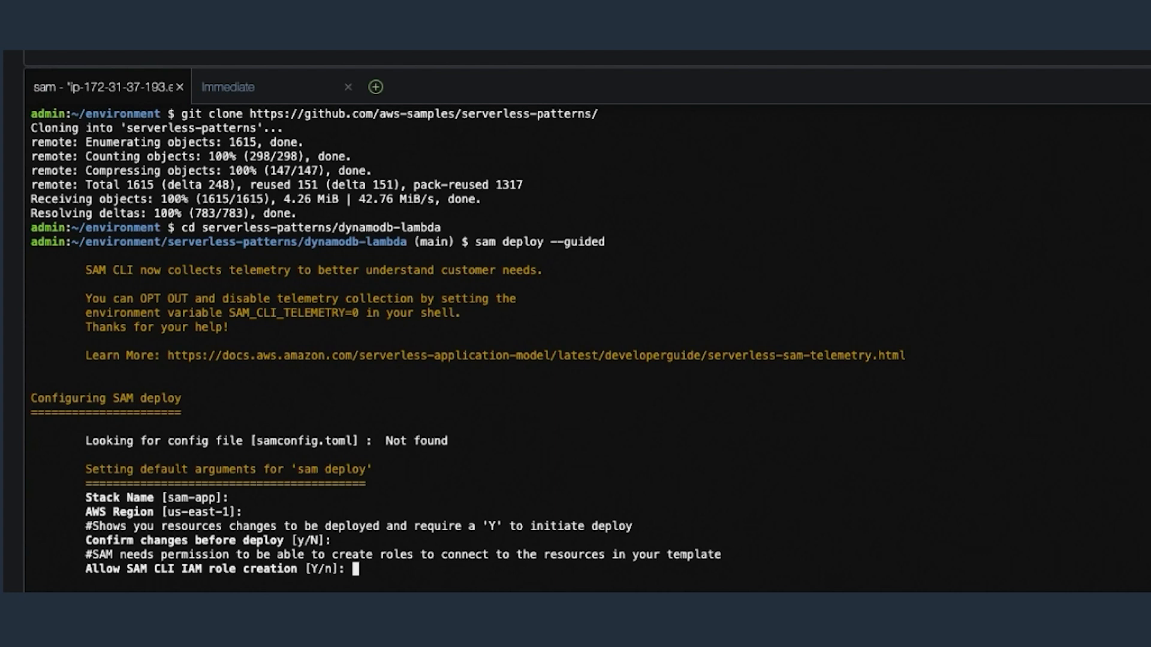
key("Enter")
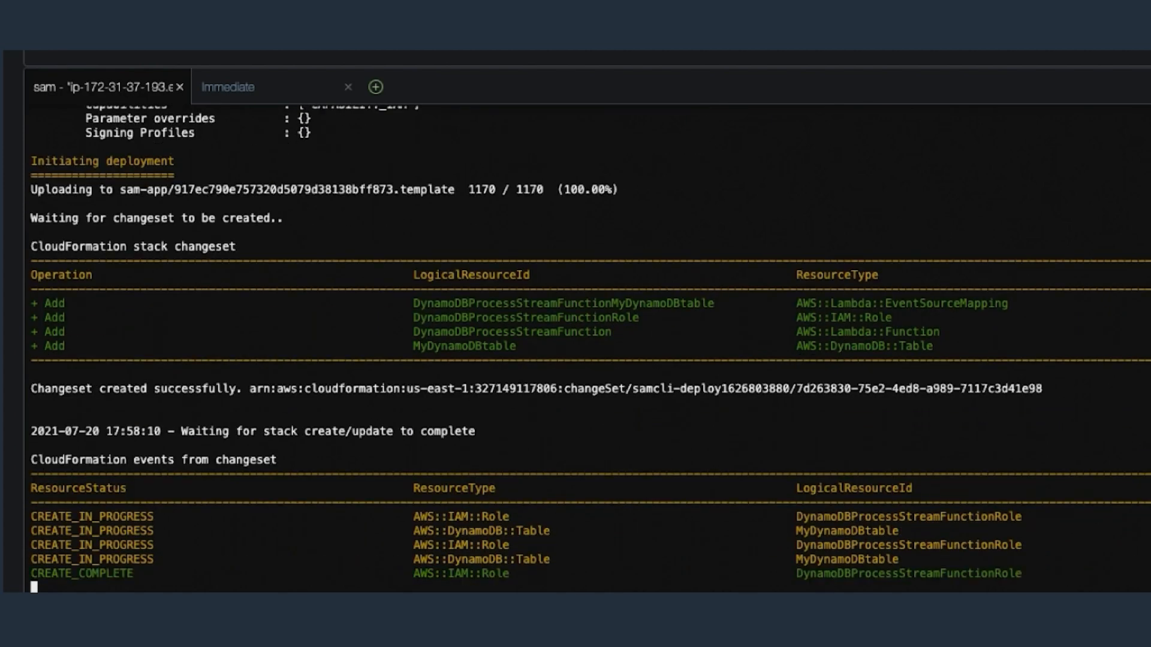
scroll("down", 3)
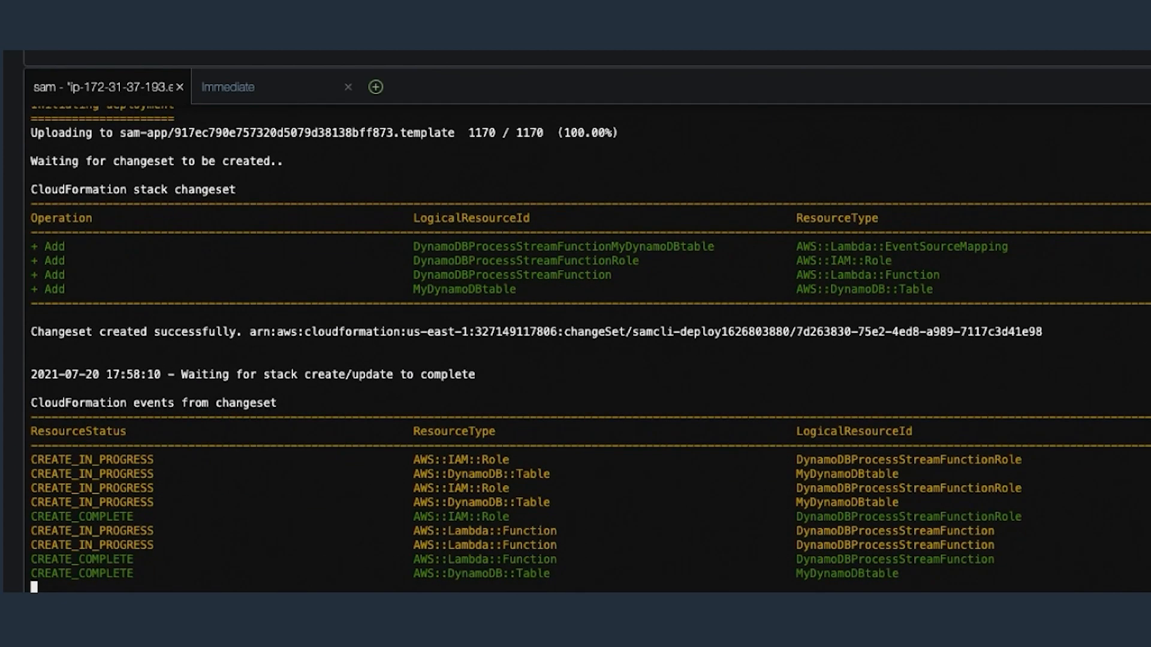
scroll("down", 3)
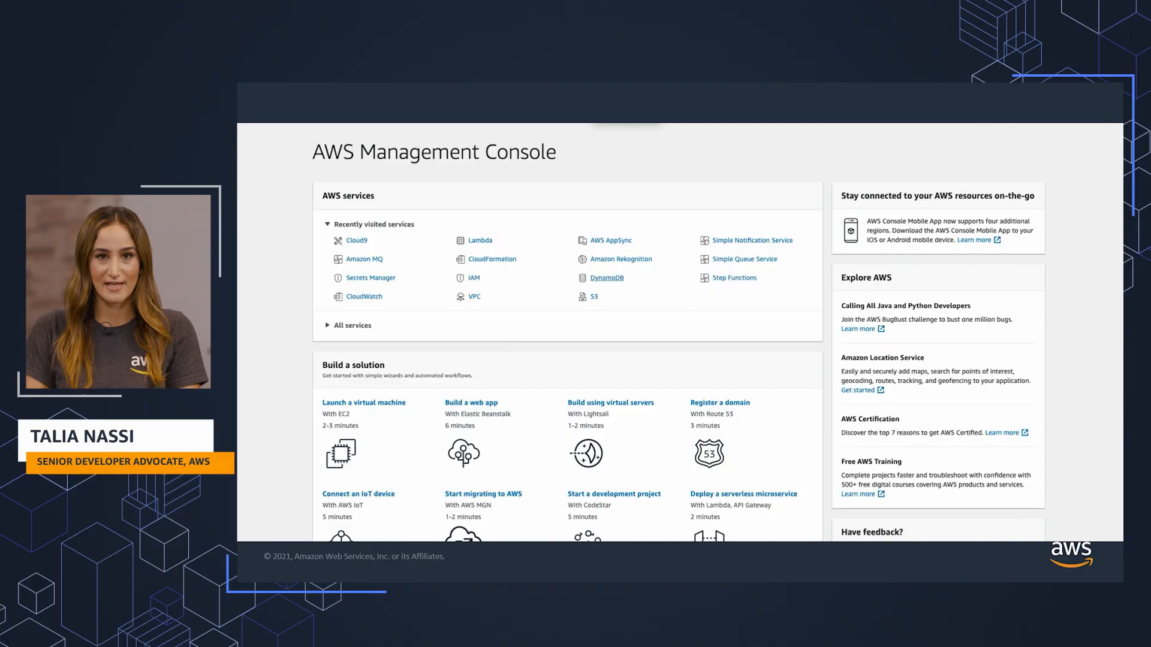
- In DynamoDB, go to the sam-app-MyDynamoDBtable items and start a new item
left_click(606, 278)
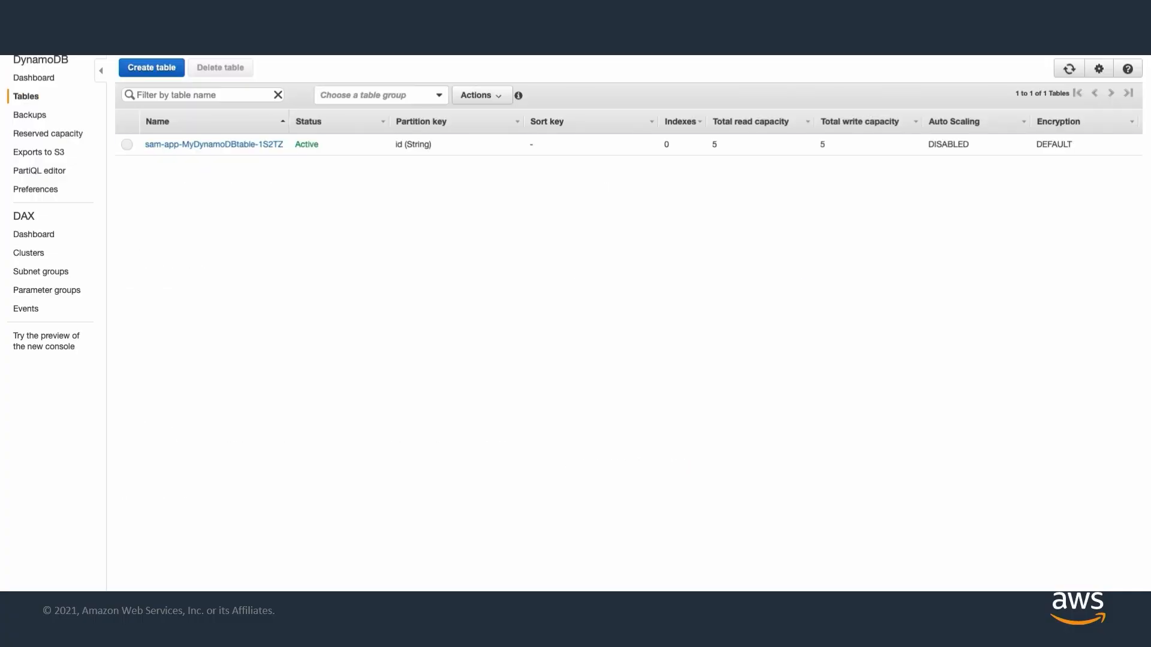
left_click(213, 144)
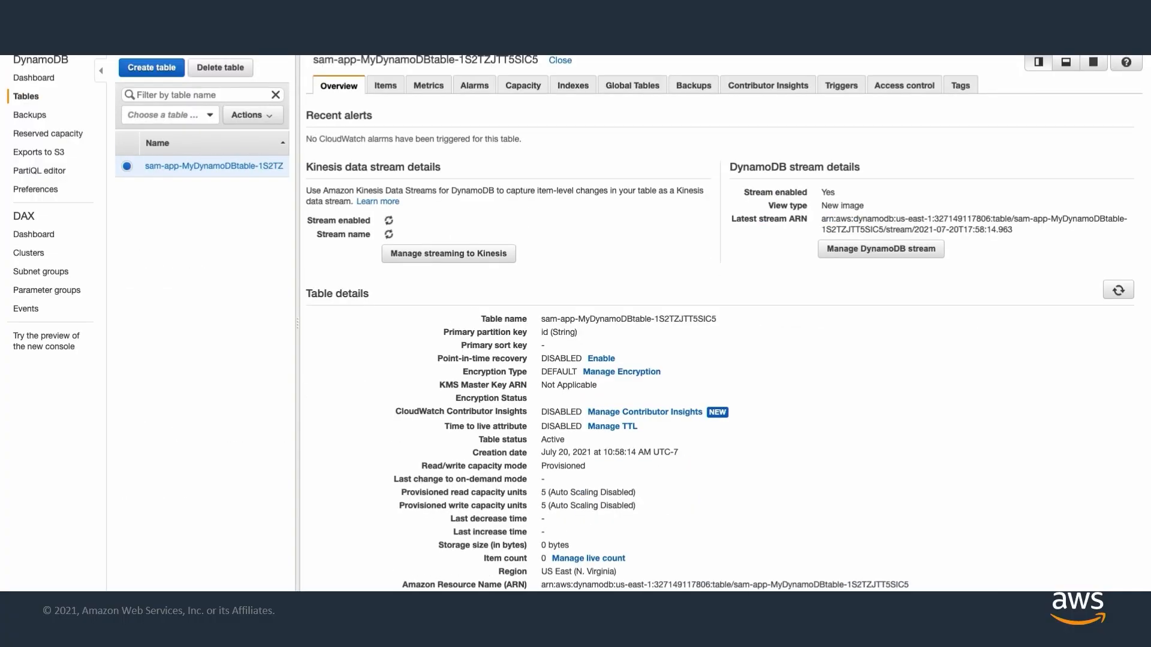
left_click(385, 85)
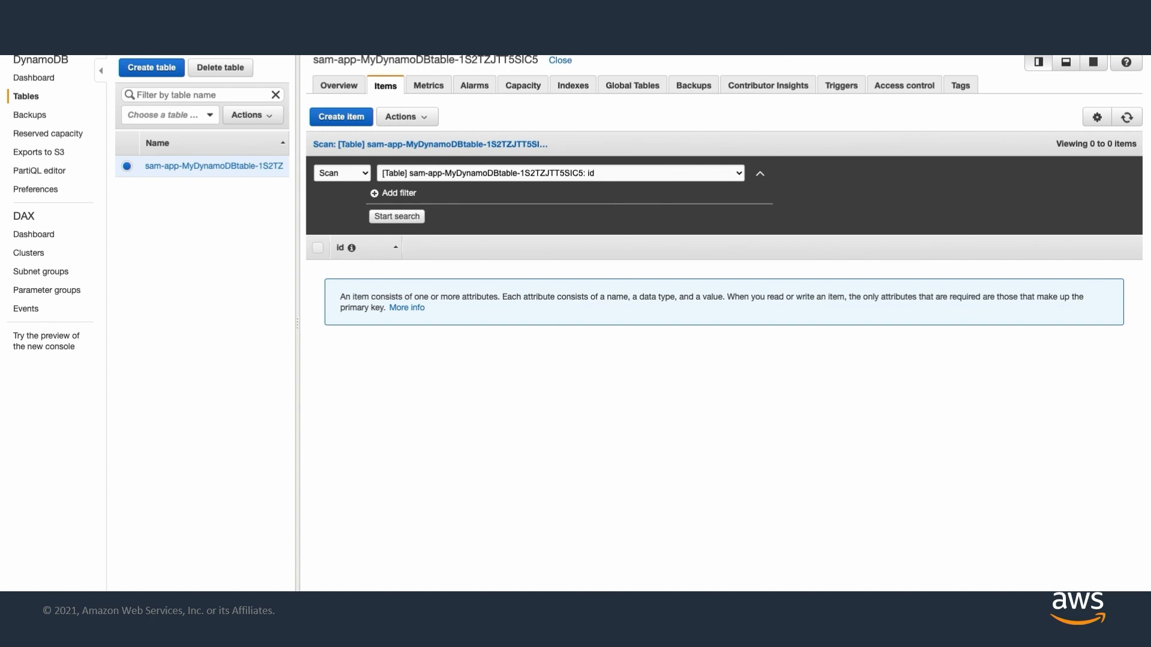
left_click(340, 116)
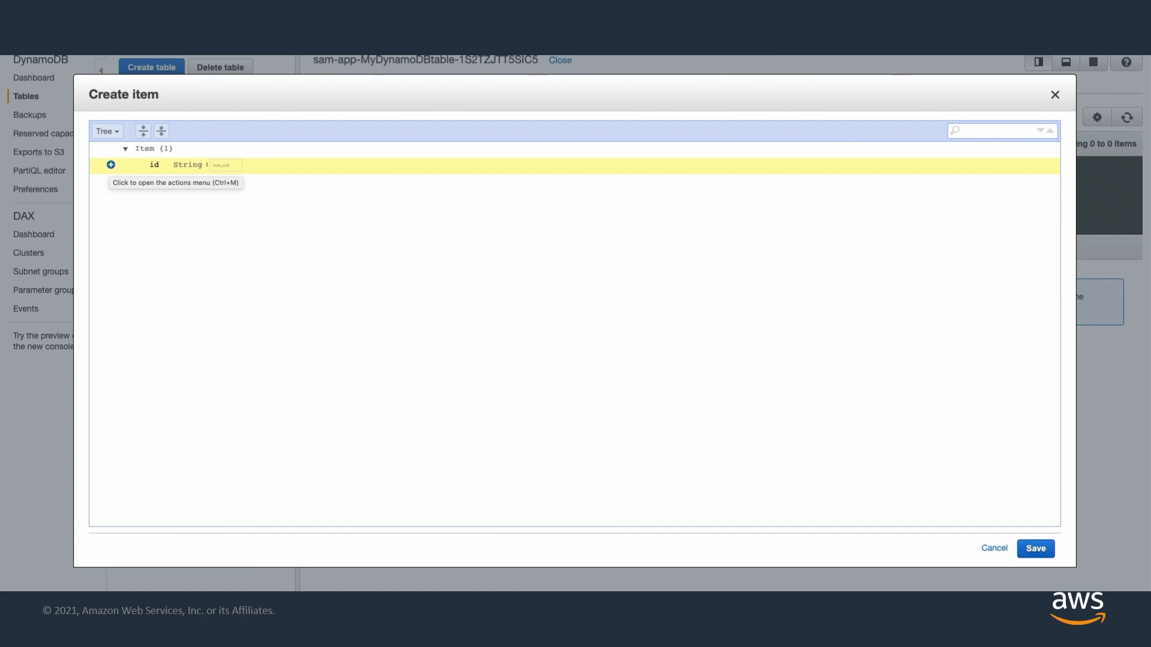
- Save a test item with id 1 and a string attribute name = banana
type("1")
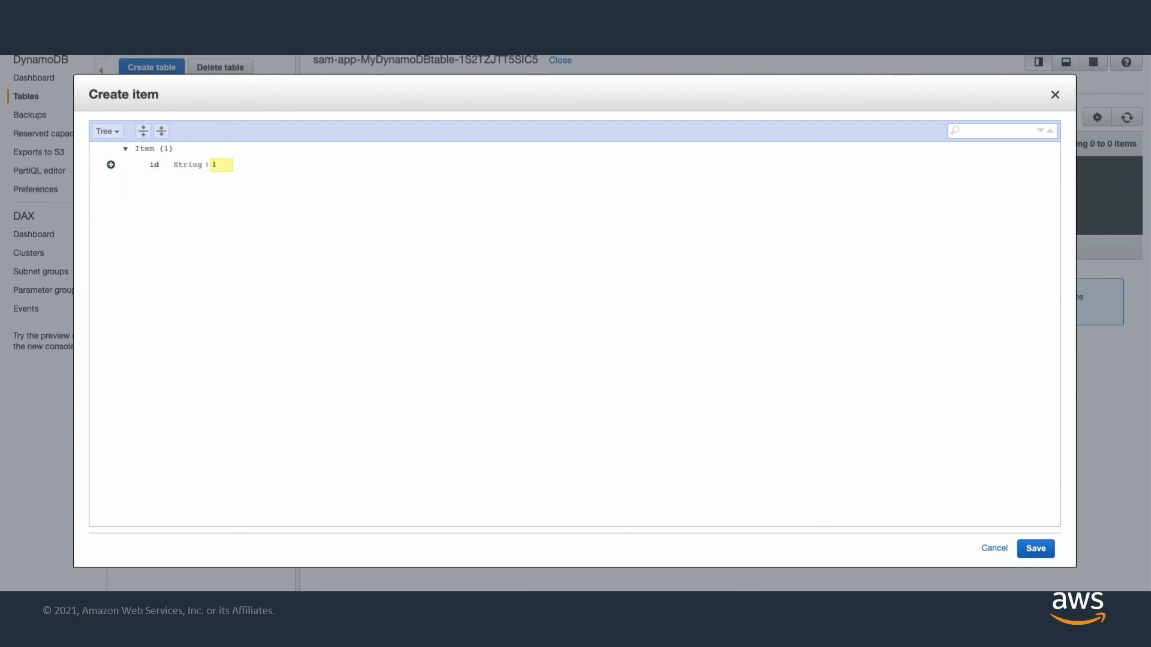
left_click(110, 164)
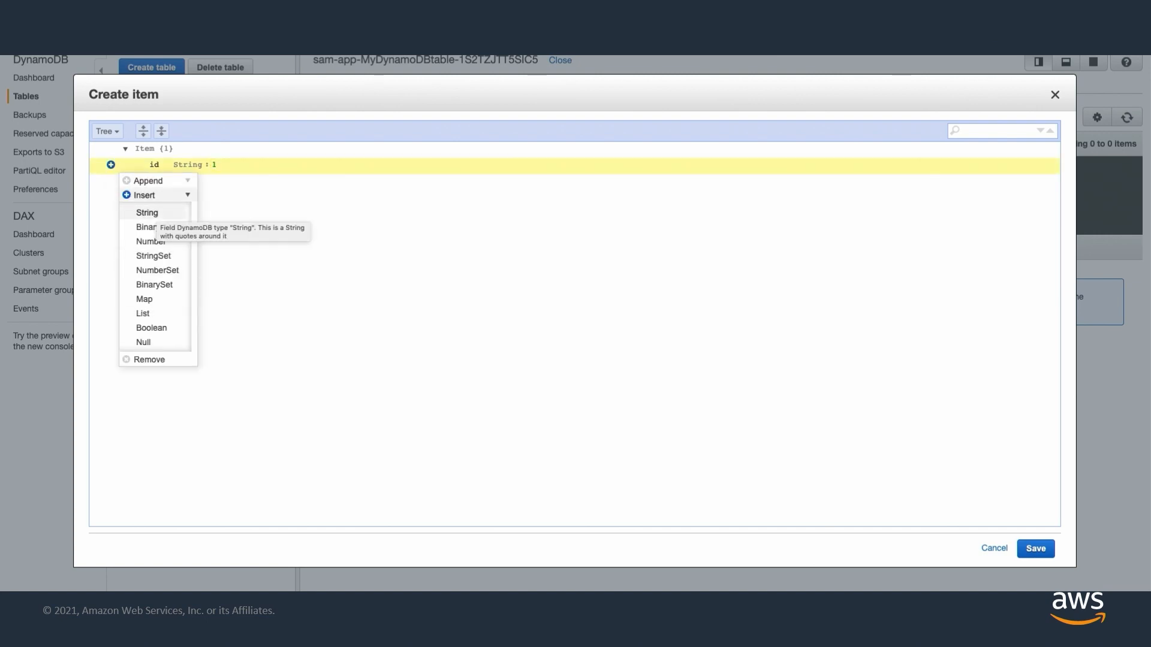
left_click(146, 213)
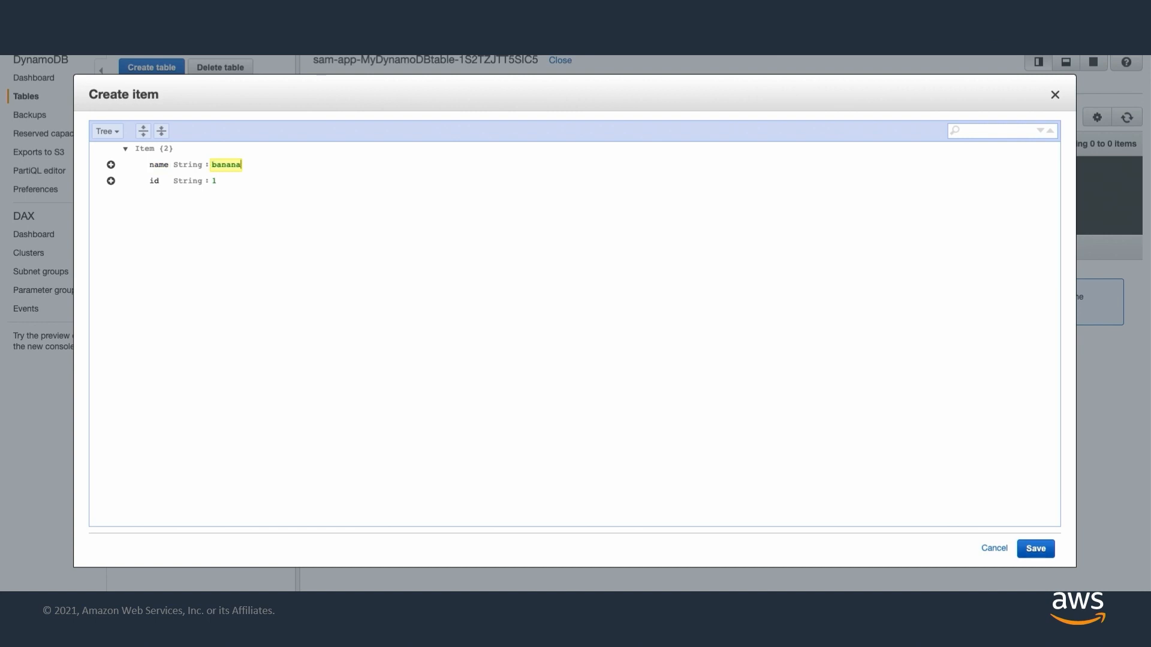
left_click(1036, 549)
type("lambda")
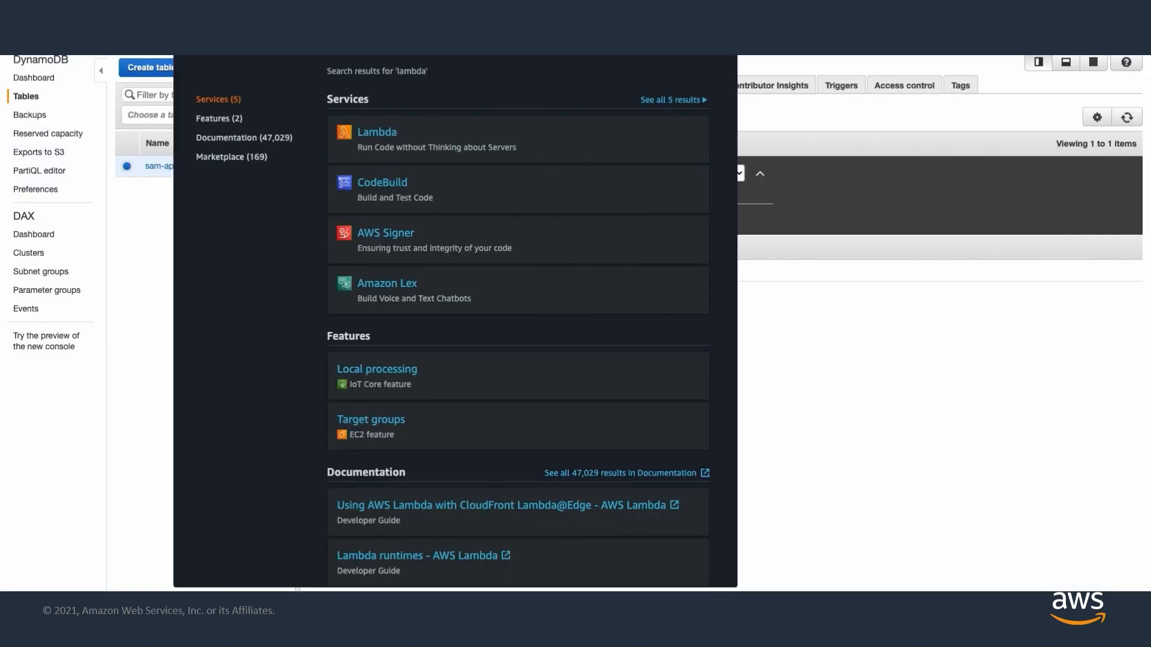
- In Lambda, go to sam-app-DynamoDBProcessStreamFunction's Monitor view and view its CloudWatch logs
left_click(376, 132)
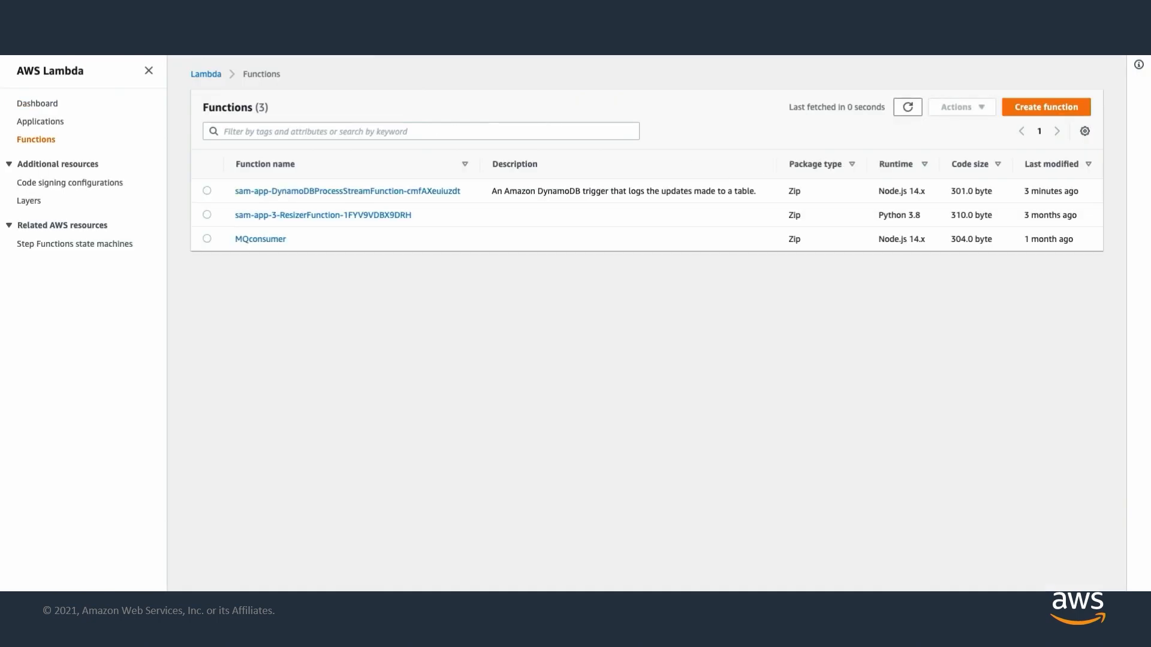
left_click(346, 191)
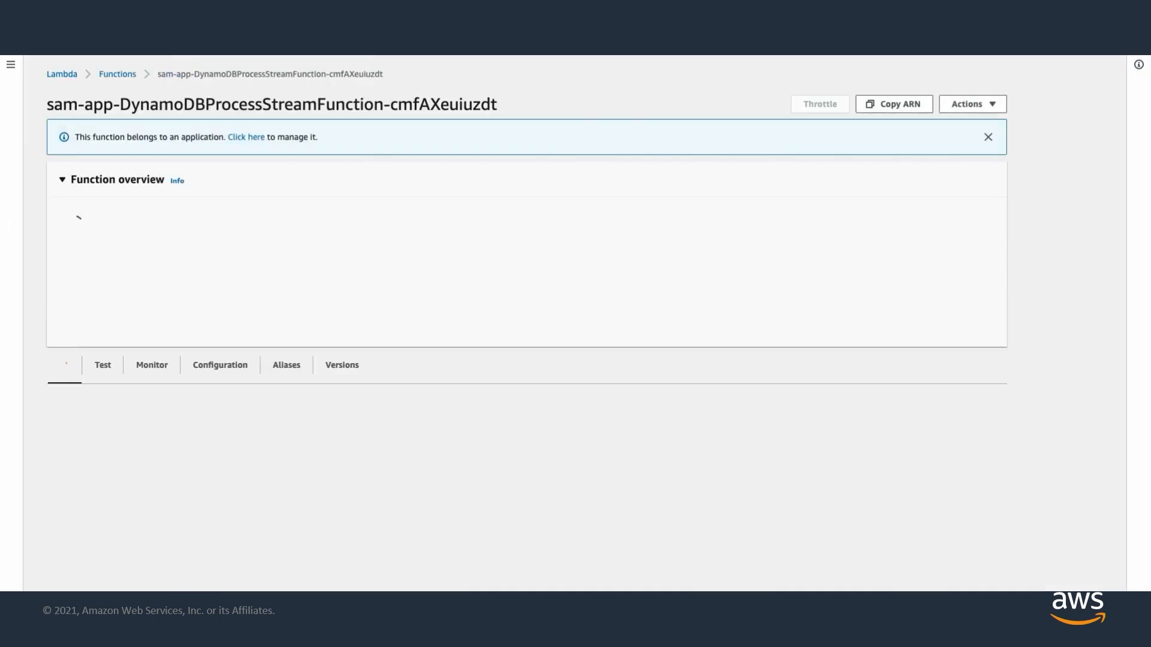
scroll("down", 3)
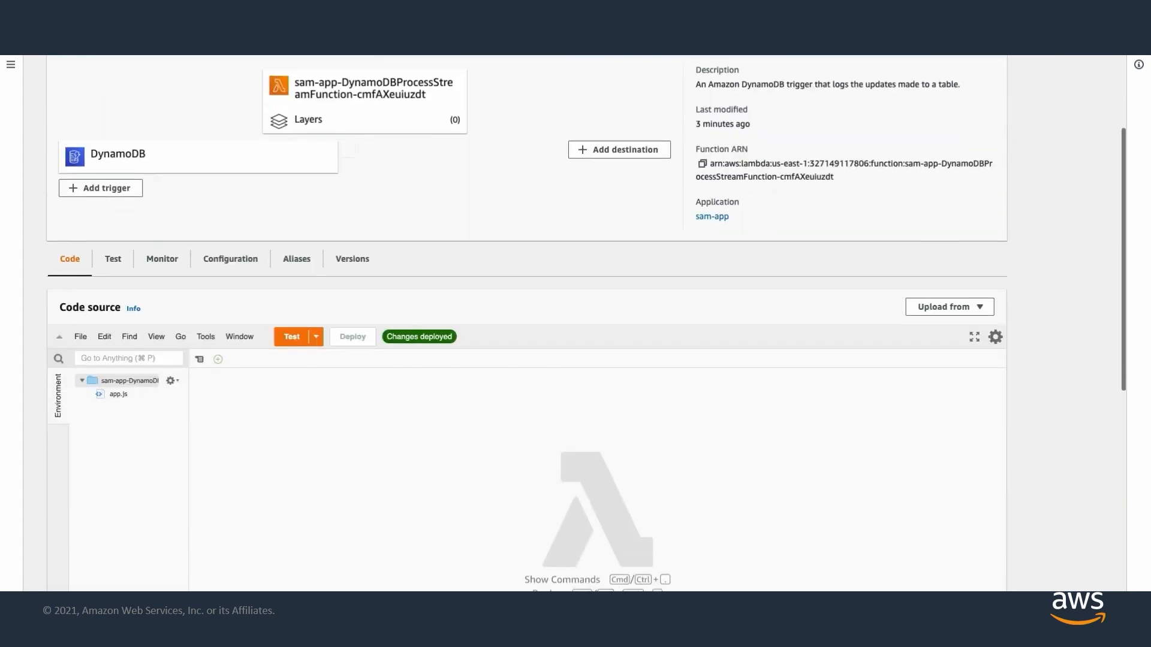
left_click(161, 259)
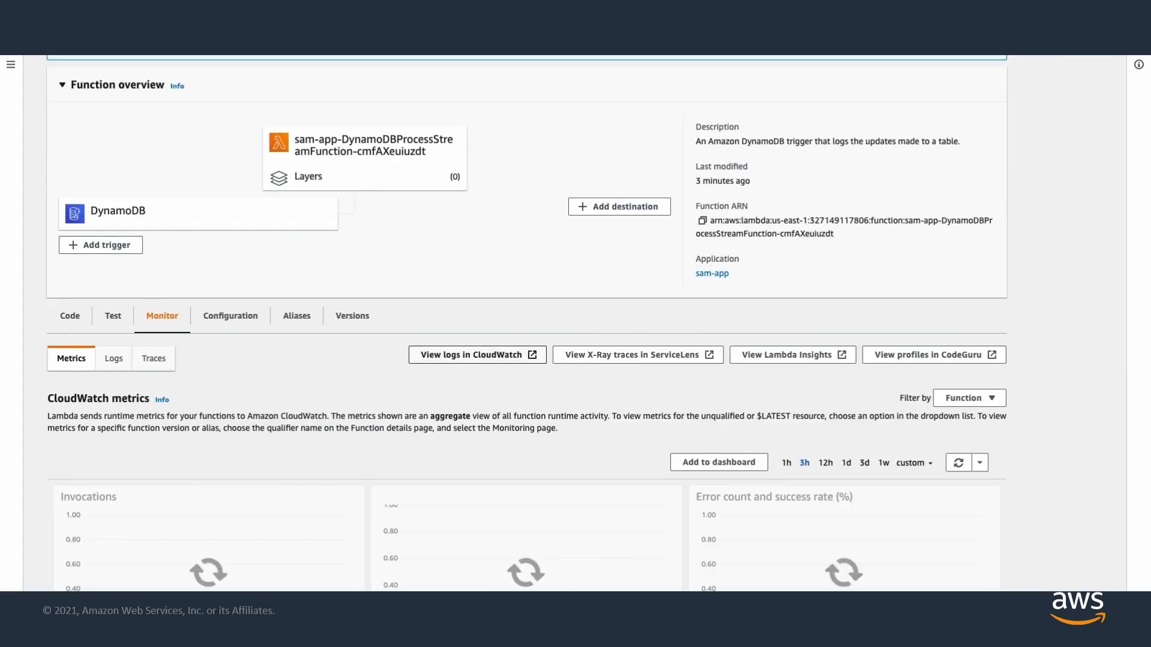
left_click(477, 355)
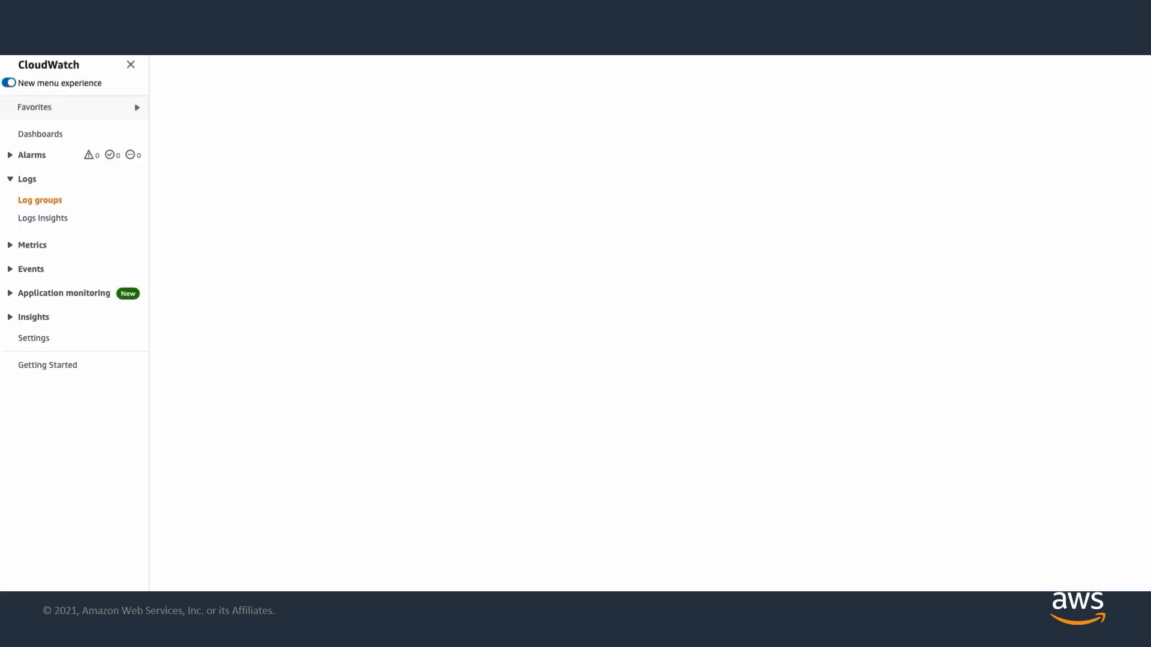